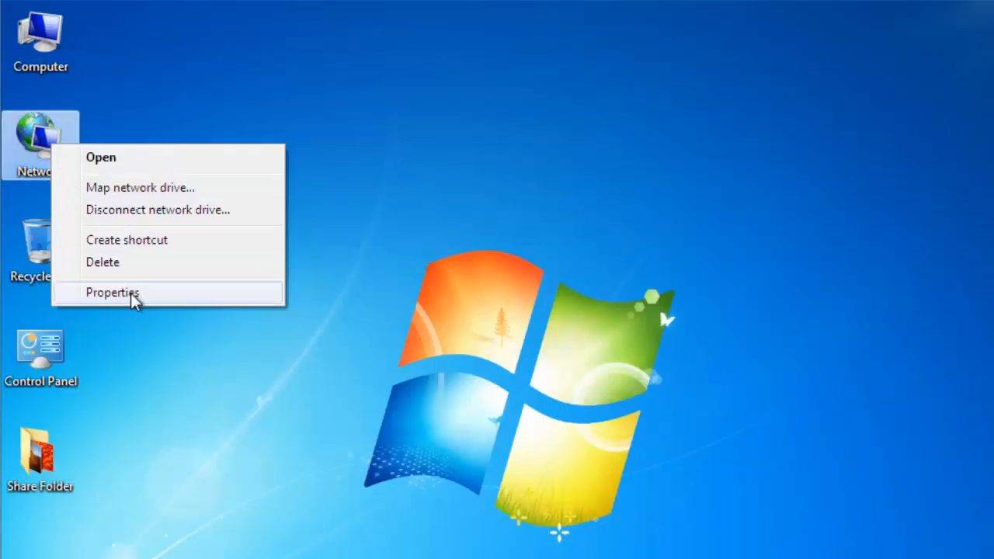
Open the IPv4 properties of the Local Area Connection from the Network properties.
click(113, 292)
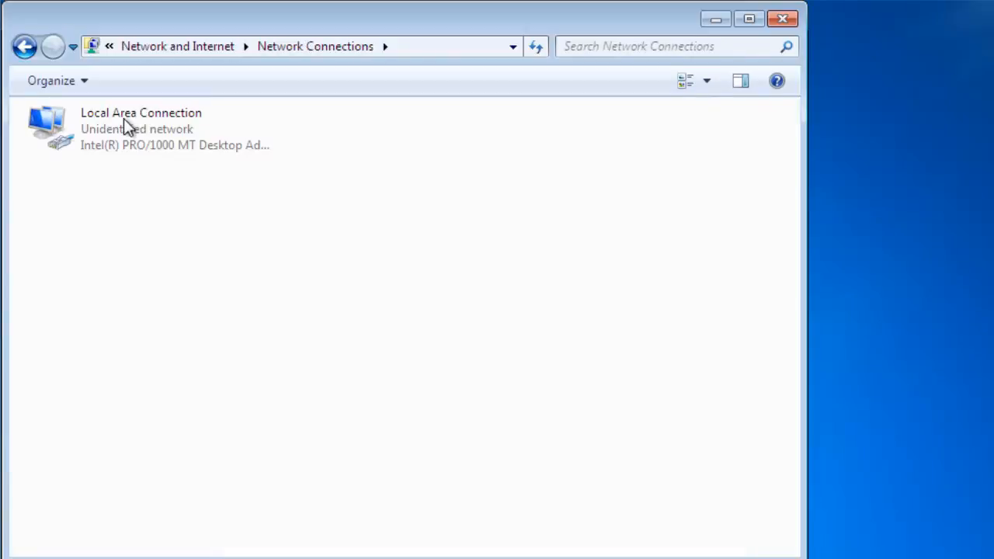
click(139, 128)
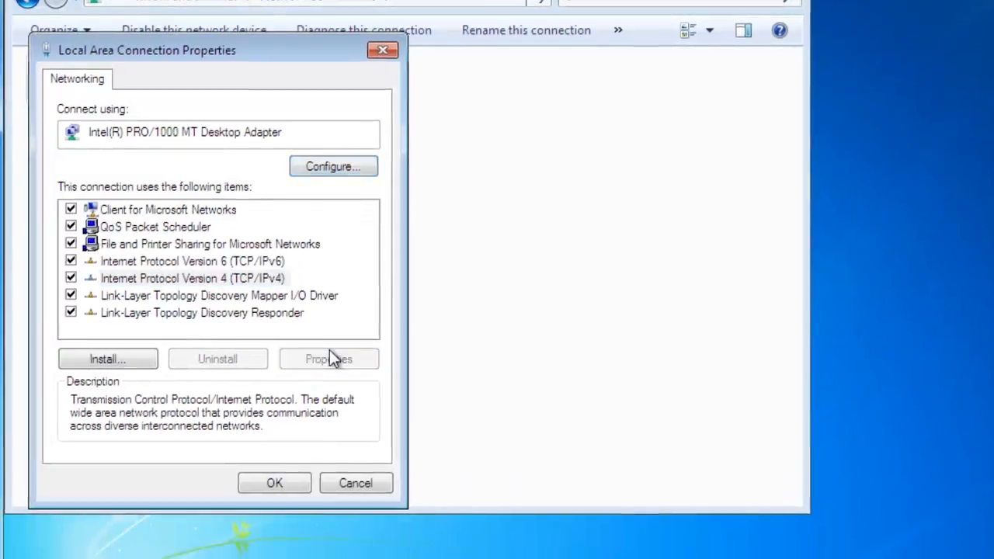
click(329, 359)
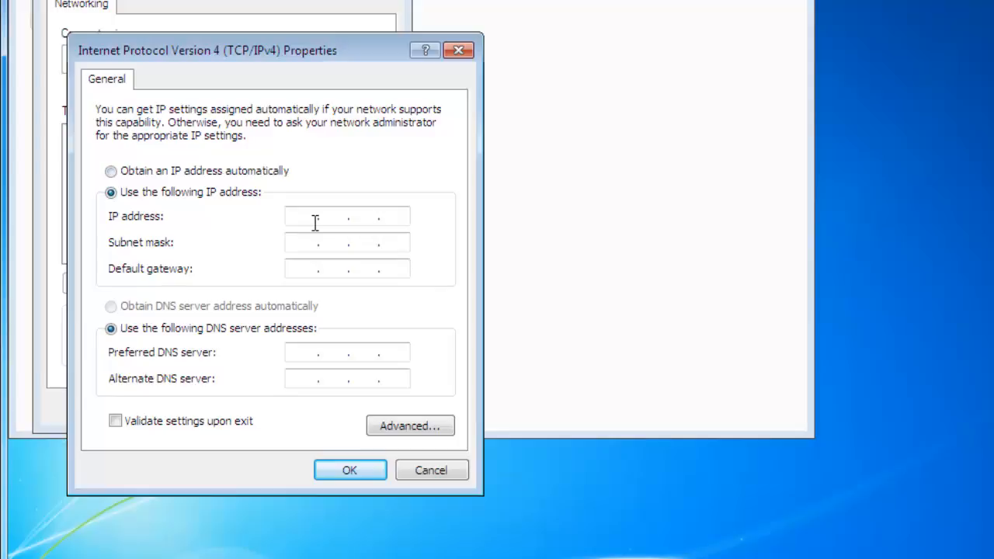
Enter IP 192.168.1.1, mask 255.255.255.0, gateway 192.168.1.1, then confirm and close.
text(192 . . .)
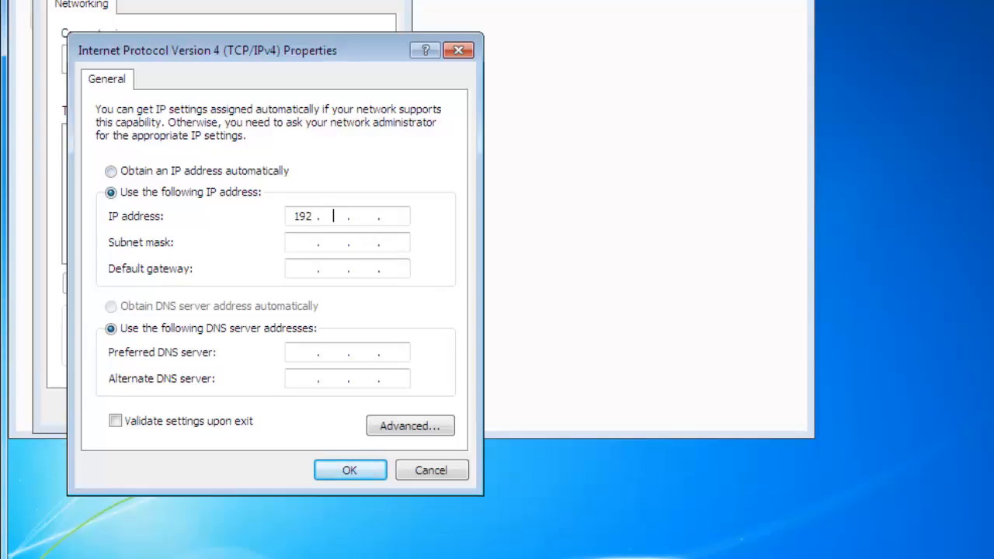
text(168.1)
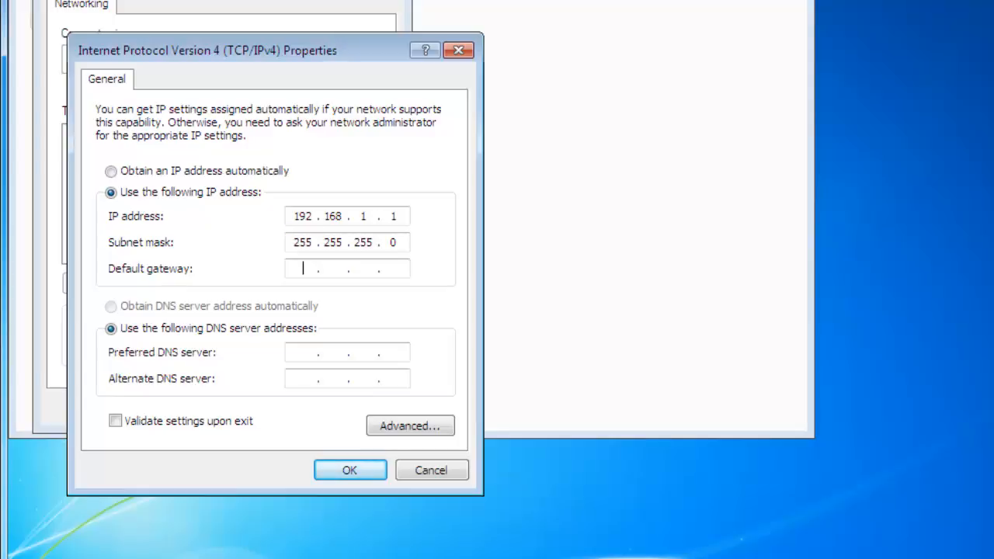
text(192.1)
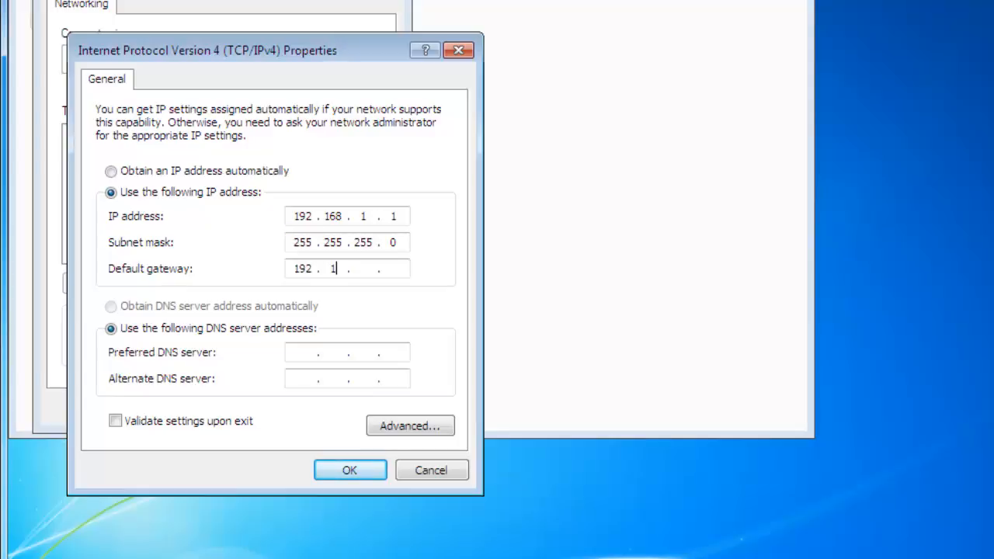
text(168.1.1)
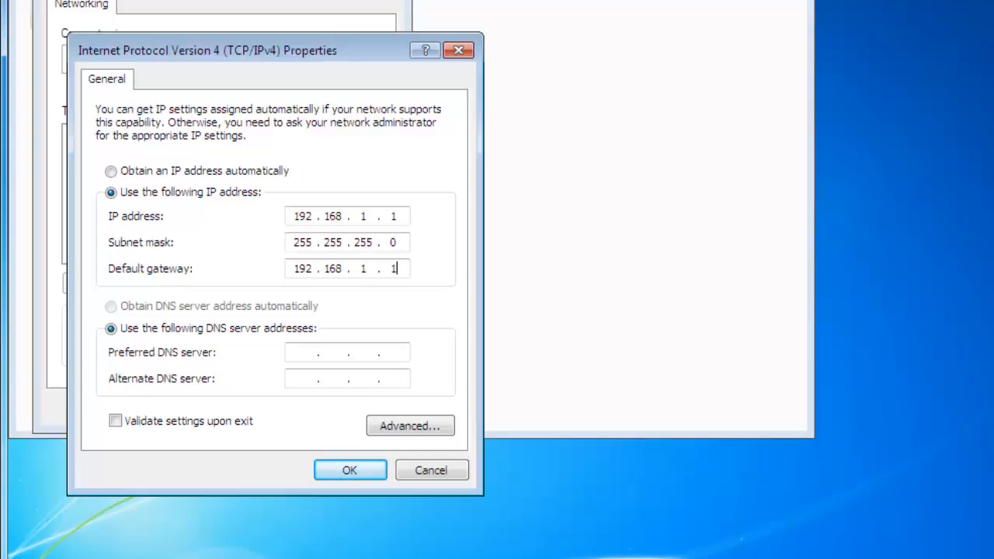
click(349, 470)
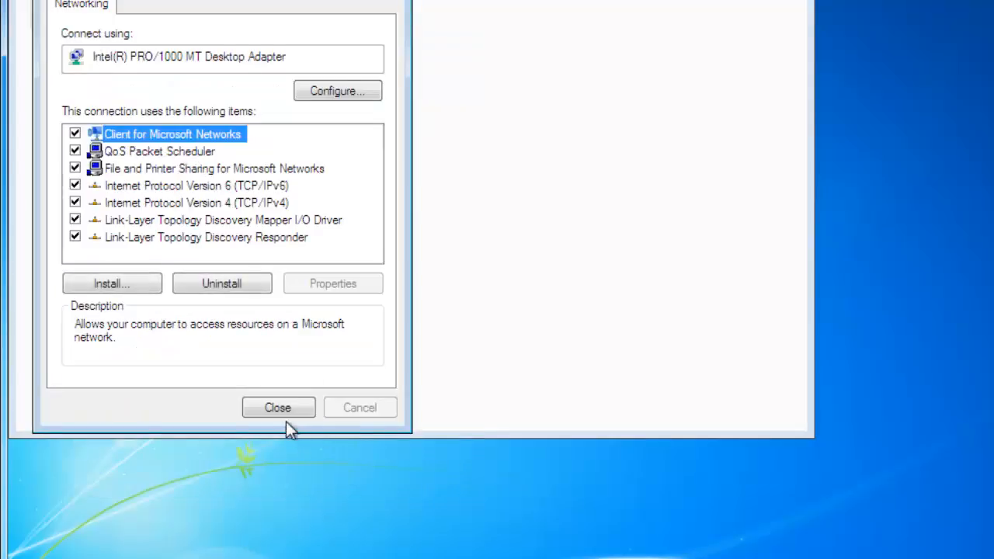
click(278, 407)
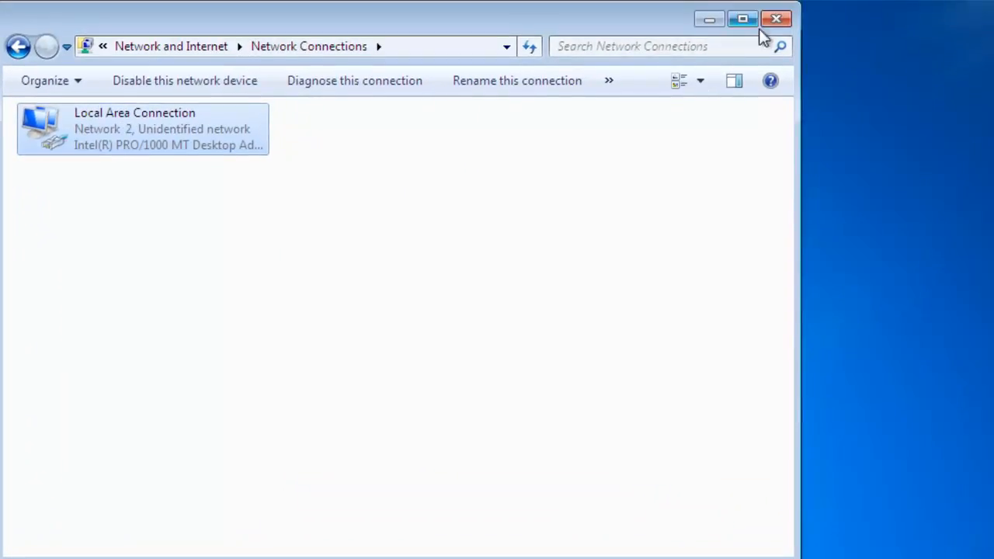
Create a password for the PC_1 administrator account in Control Panel's User Accounts.
click(775, 19)
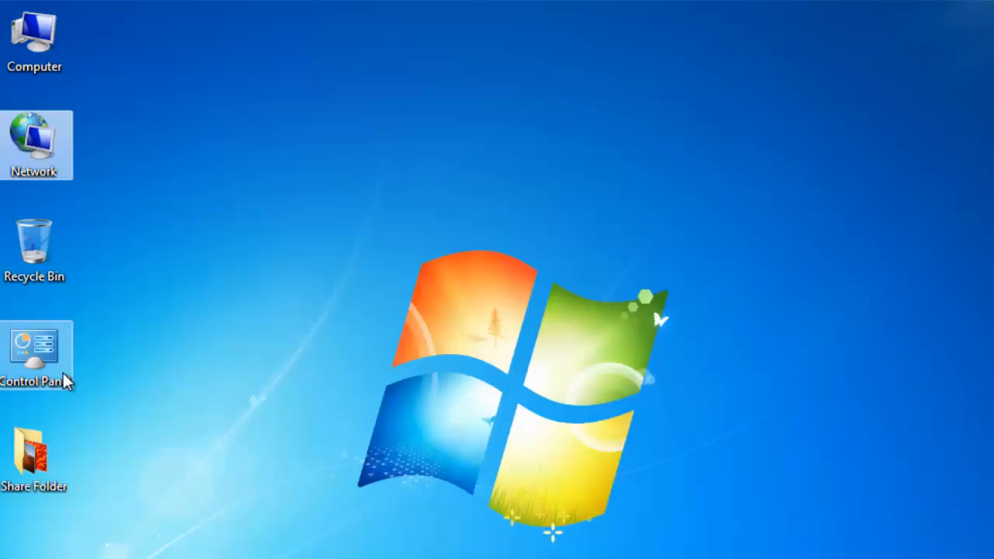
double_click(34, 344)
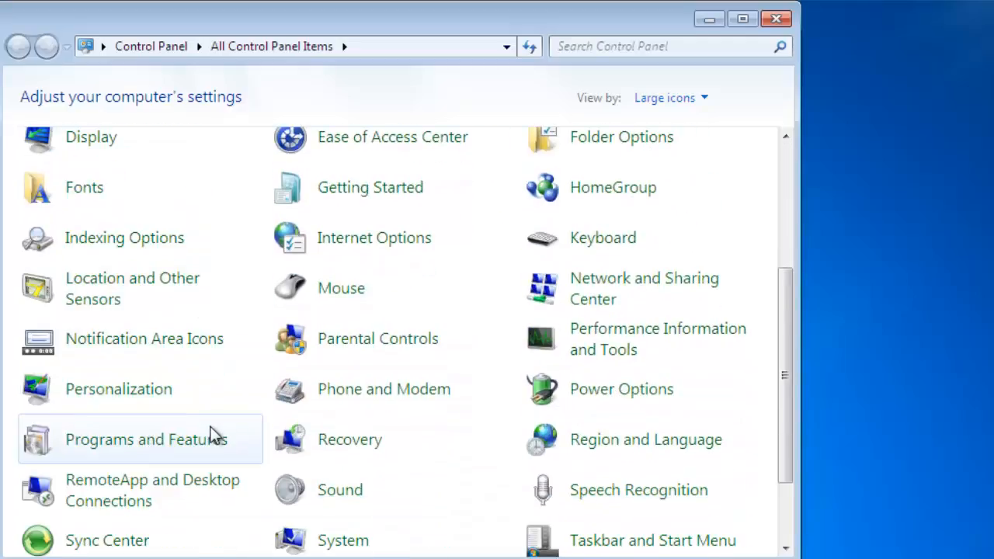
scroll(down, 3)
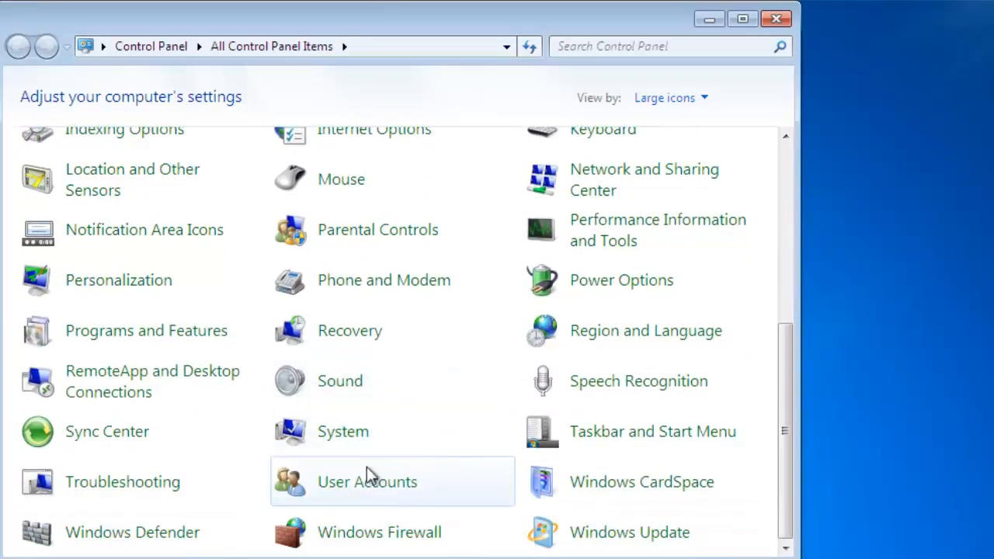
click(366, 481)
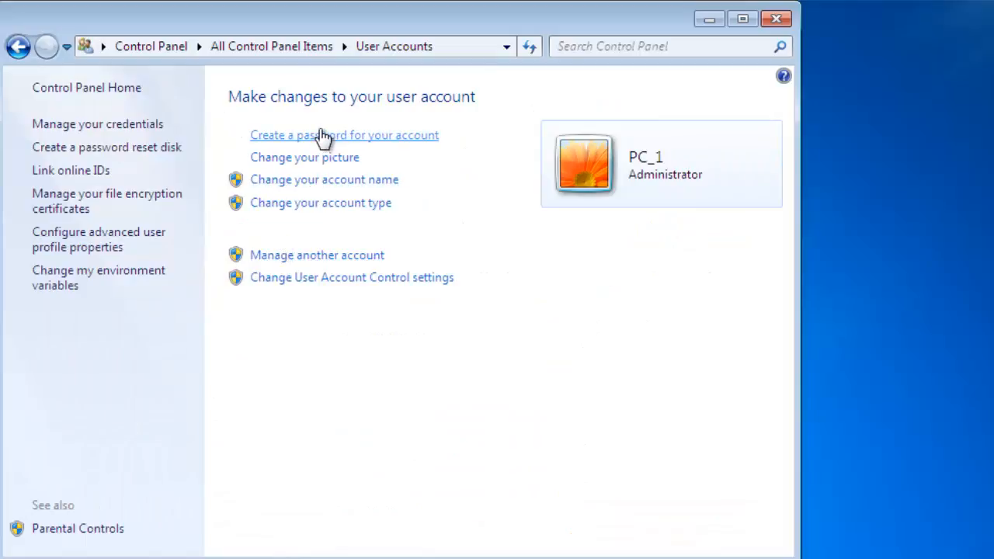
click(344, 135)
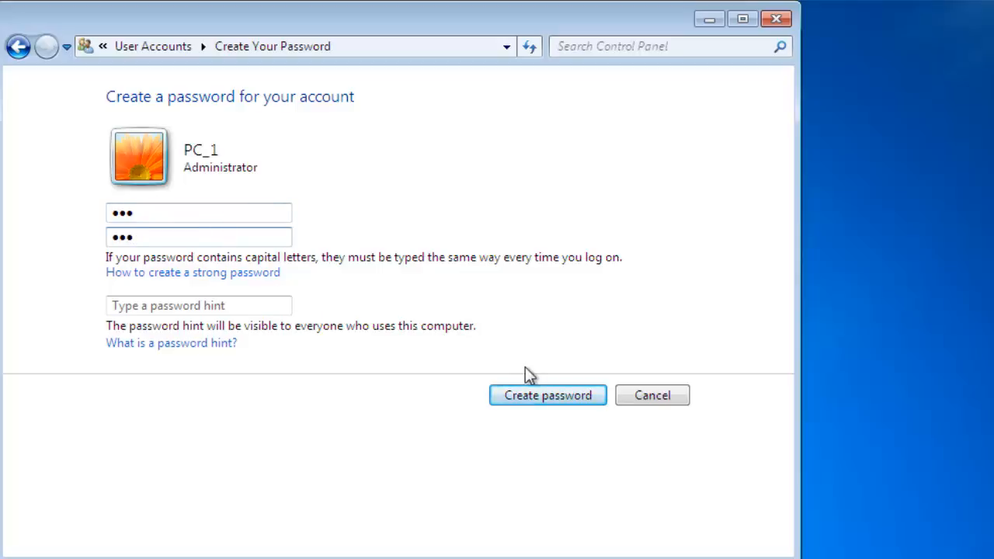
click(546, 396)
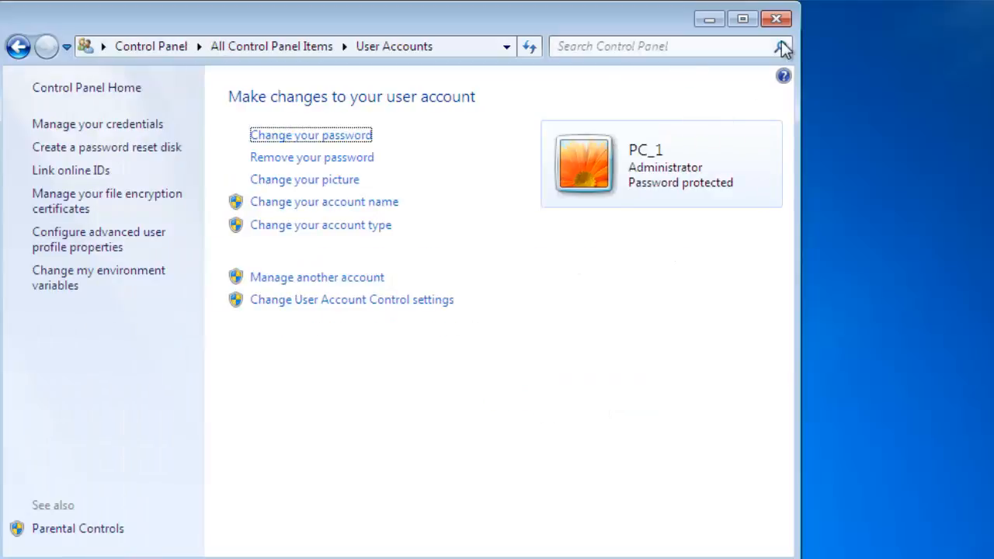
click(775, 17)
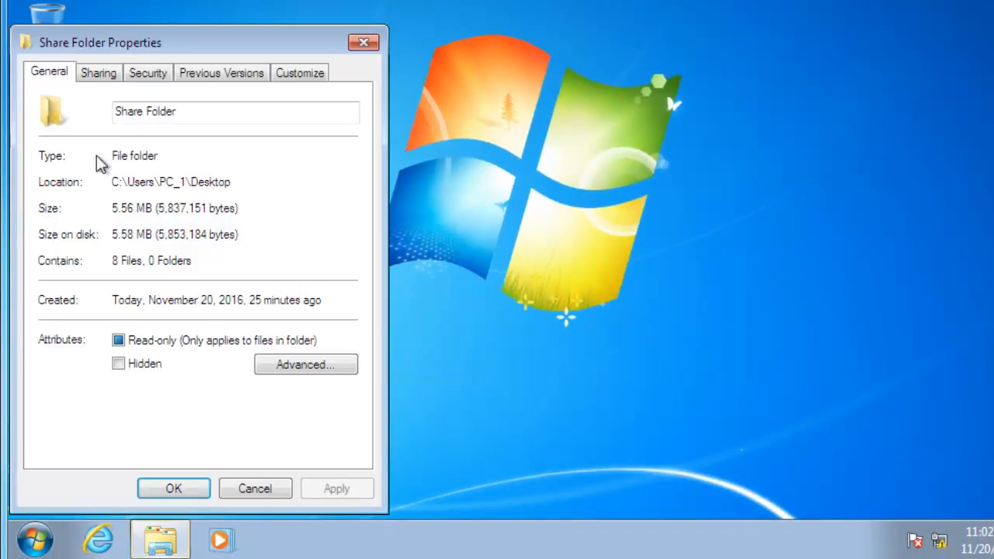
Confirm Advanced Sharing for Share Folder as \\PC_1-PC\Share Folder and close its properties.
click(98, 72)
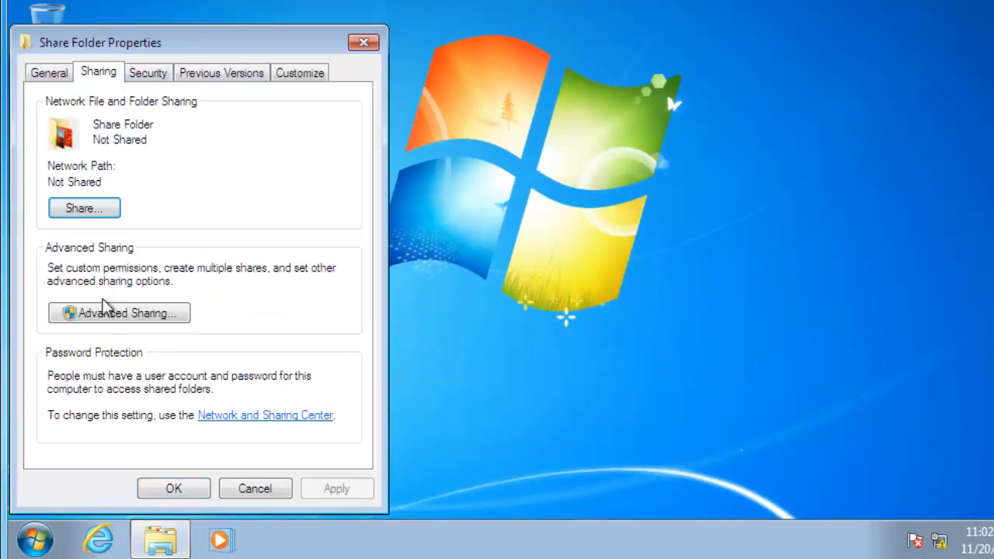
click(119, 313)
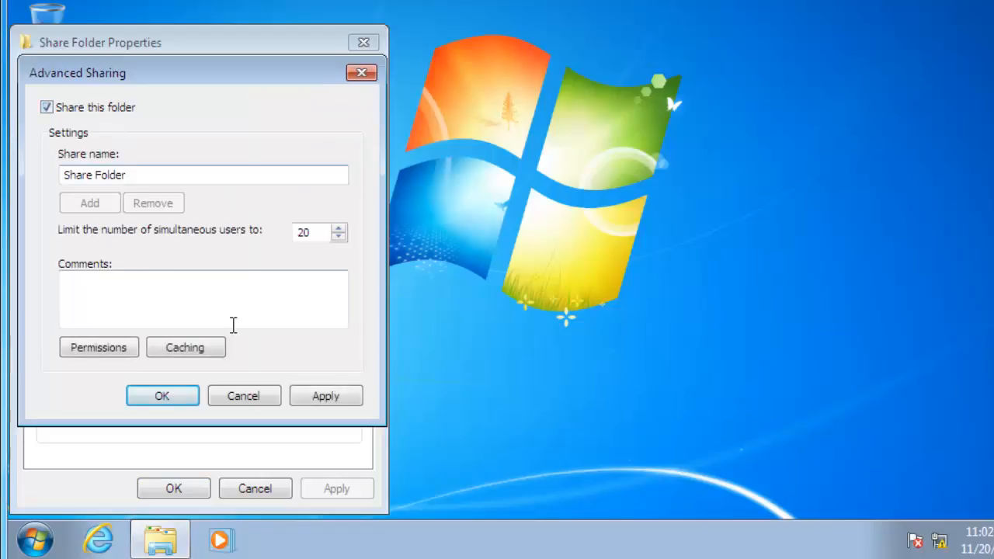
click(162, 396)
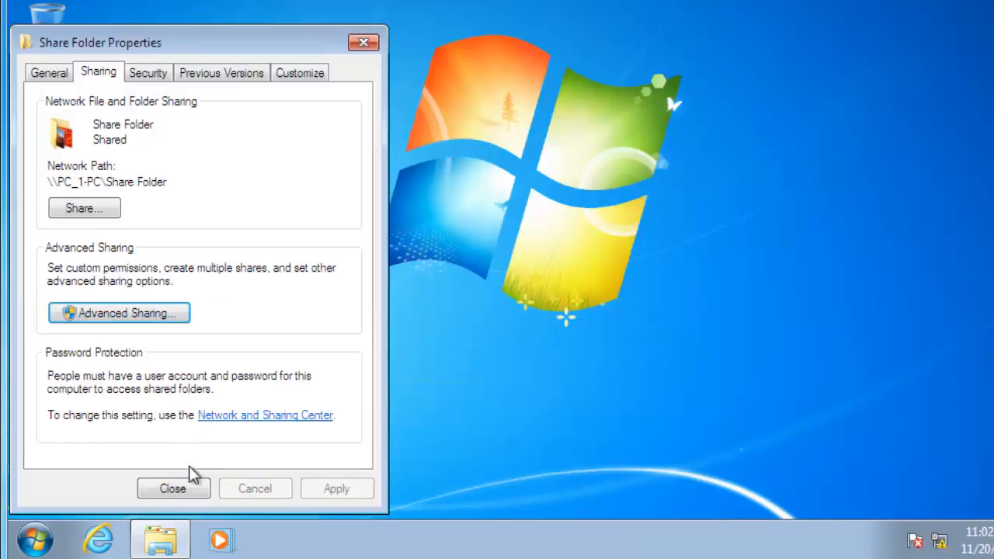
click(172, 489)
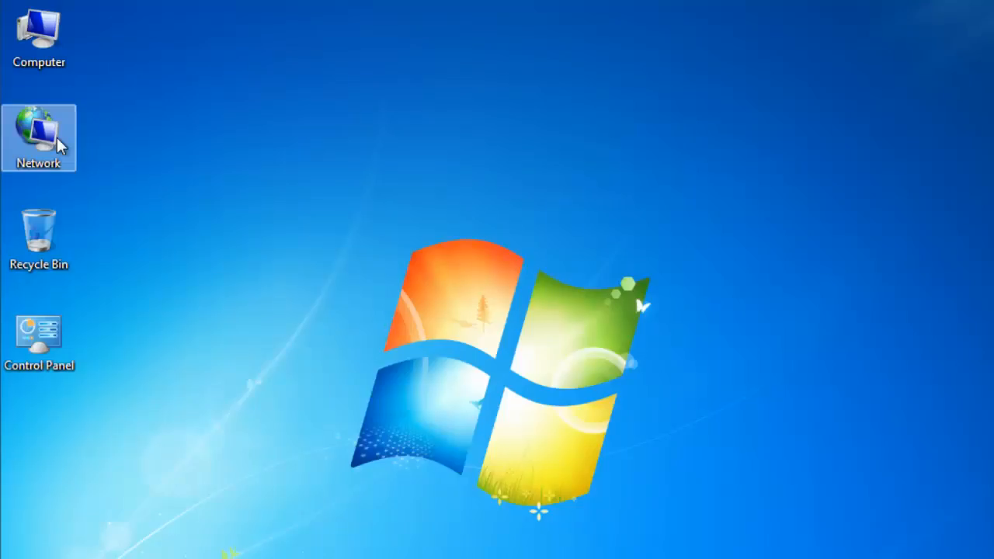
Open the connection's IPv4 properties and choose 'Use the following IP address'.
double_click(39, 132)
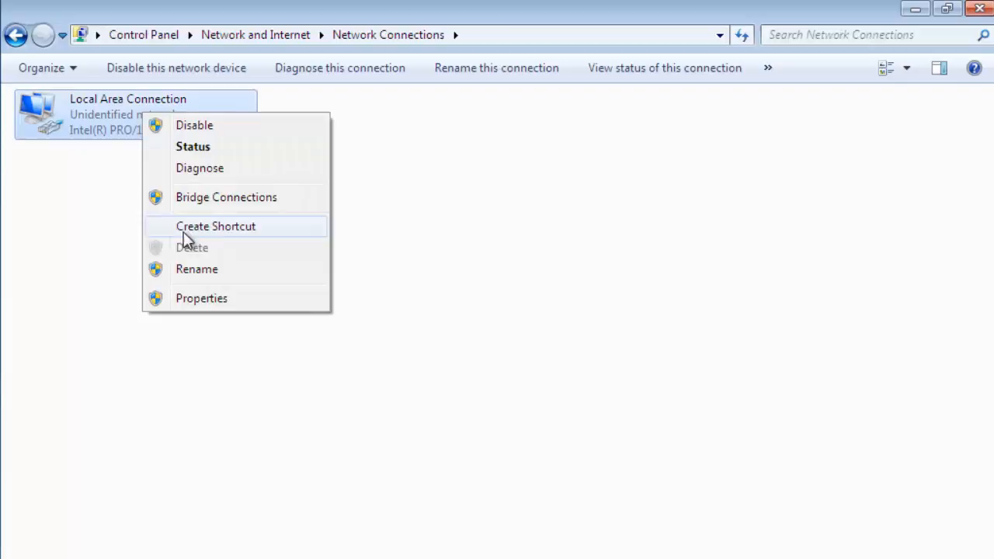
click(201, 298)
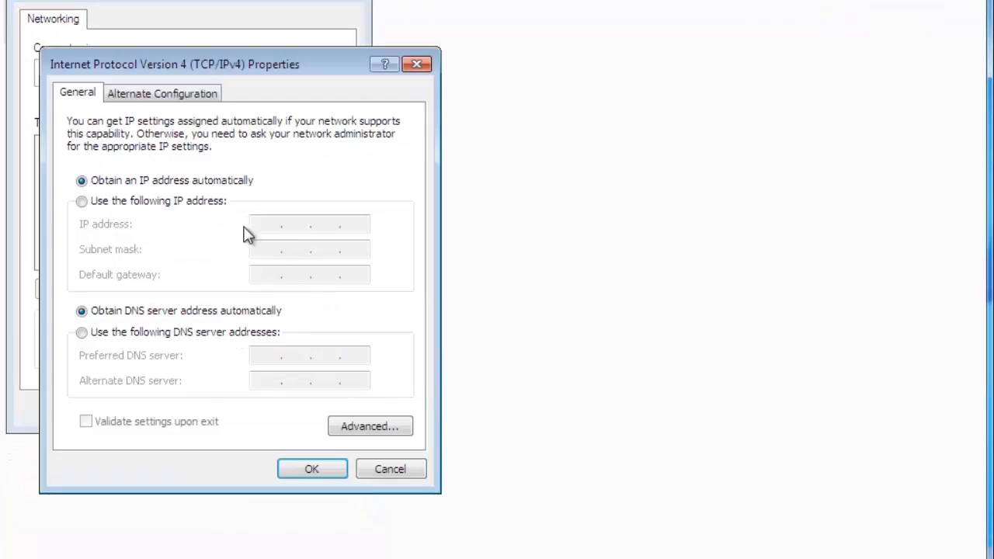
click(82, 201)
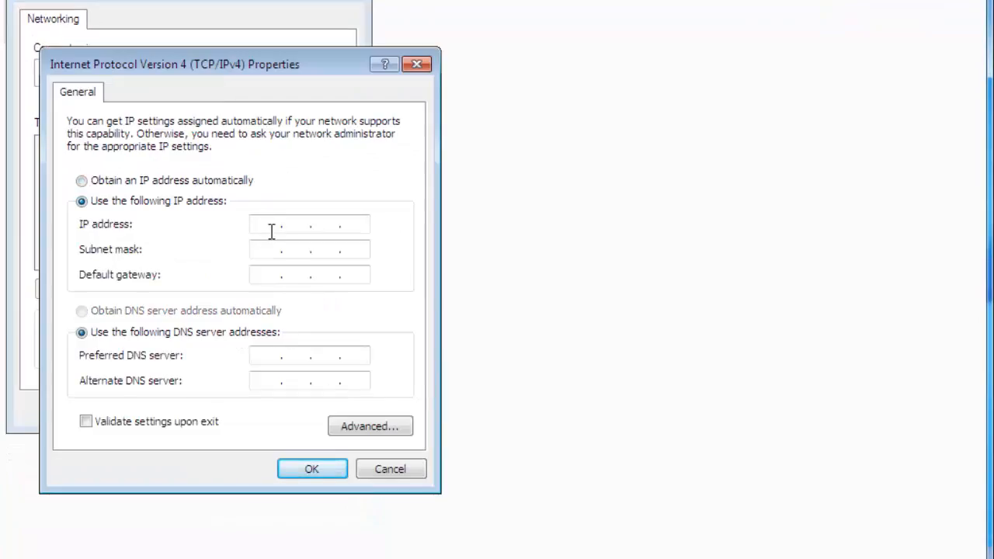
Enter IP 192.168.1.2, mask 255.255.255.0, gateway 192.168.1.1, and confirm.
text(192.168)
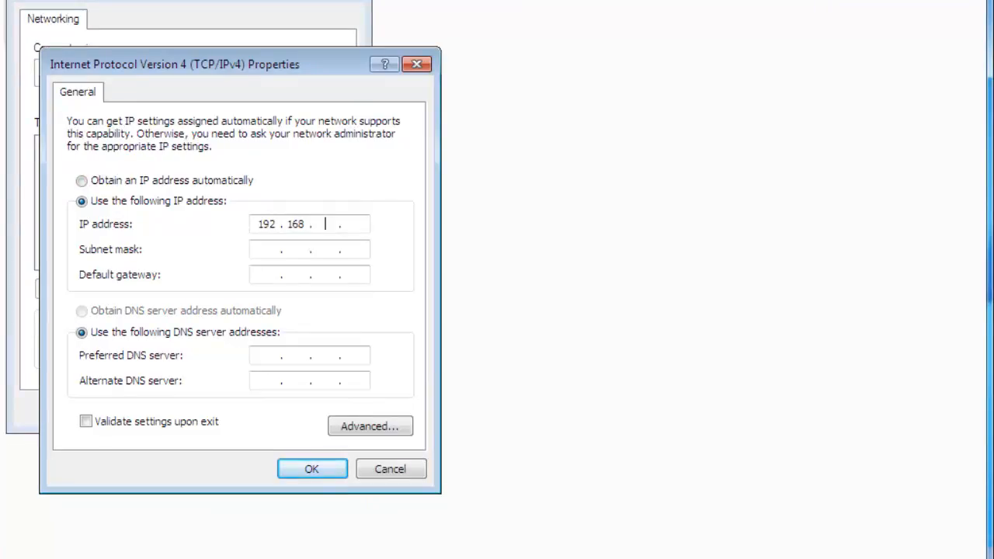
text(1)
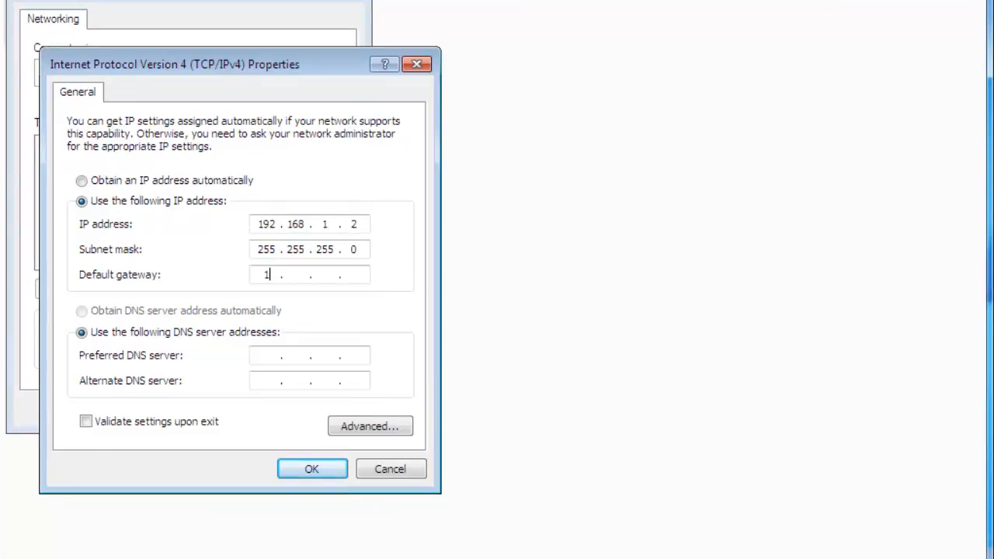
text(92.168.1)
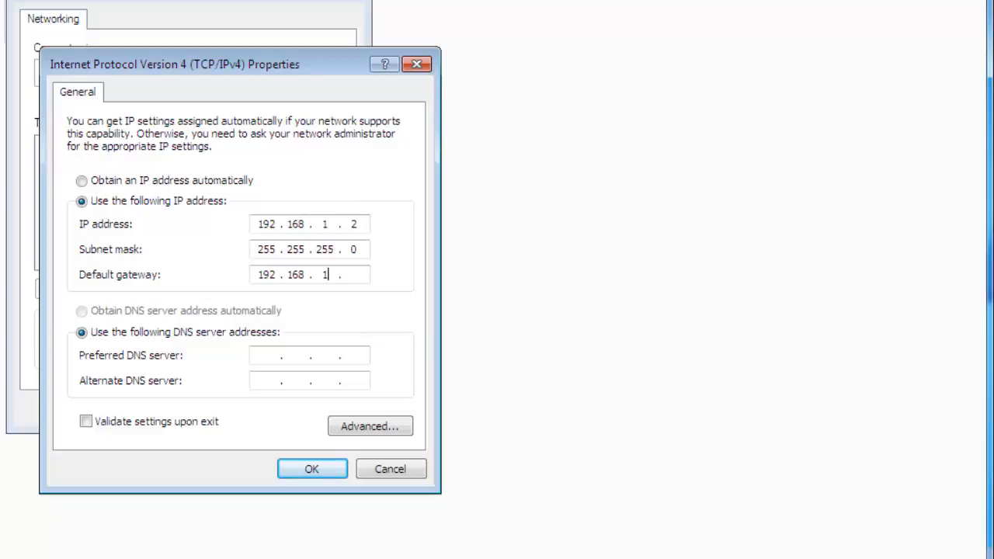
text(1)
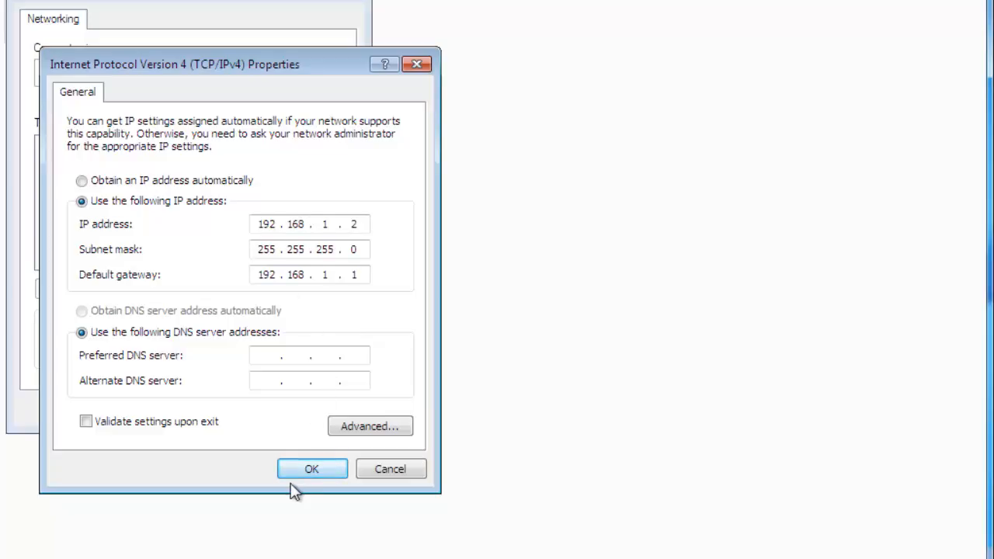
click(312, 468)
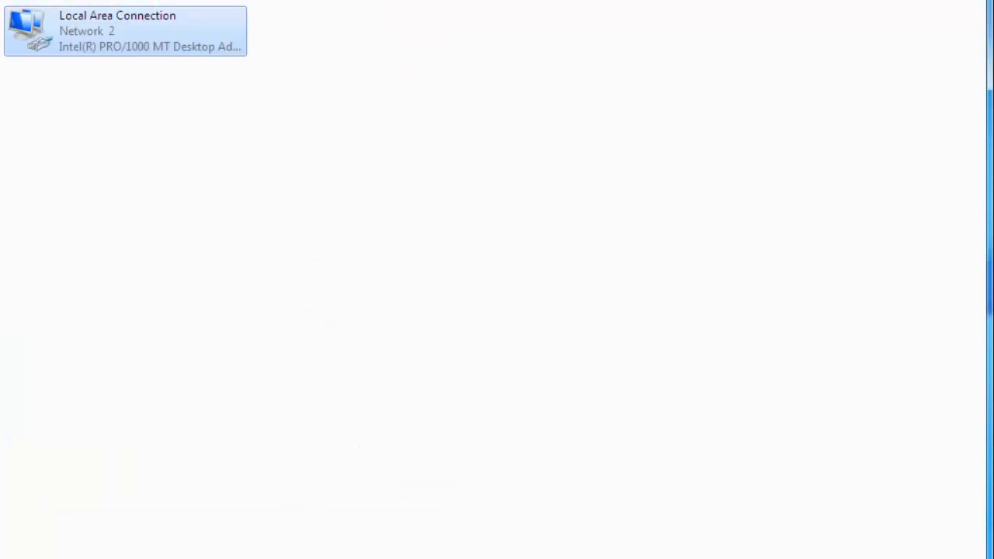
click(19, 540)
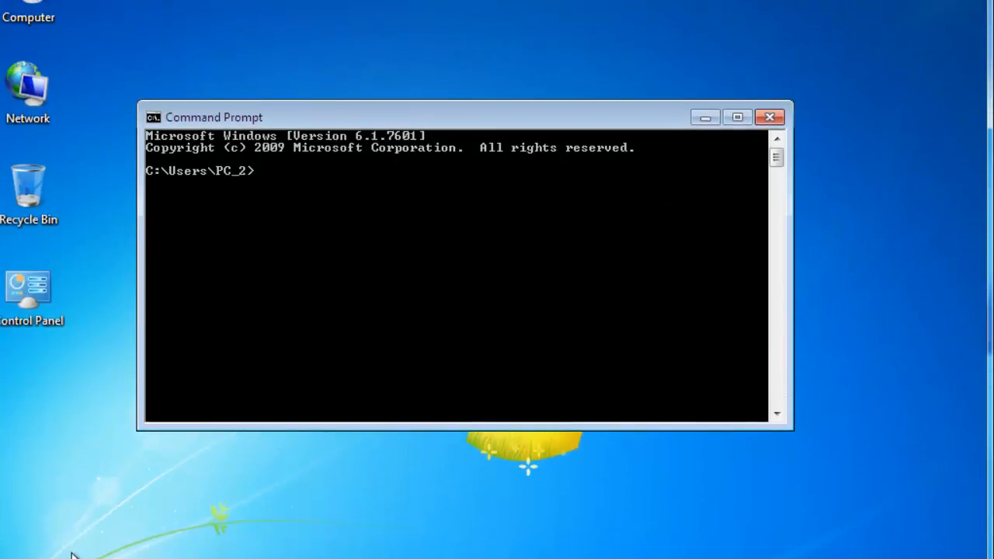
Begin typing 'ping 192.168.1.1' in Command Prompt to test the connection.
text(ping)
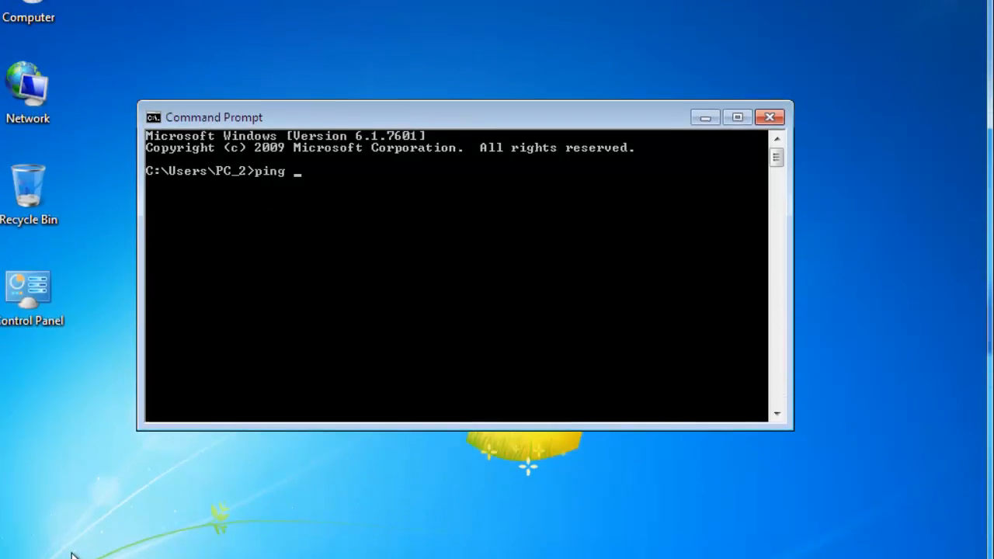
text(192.168)
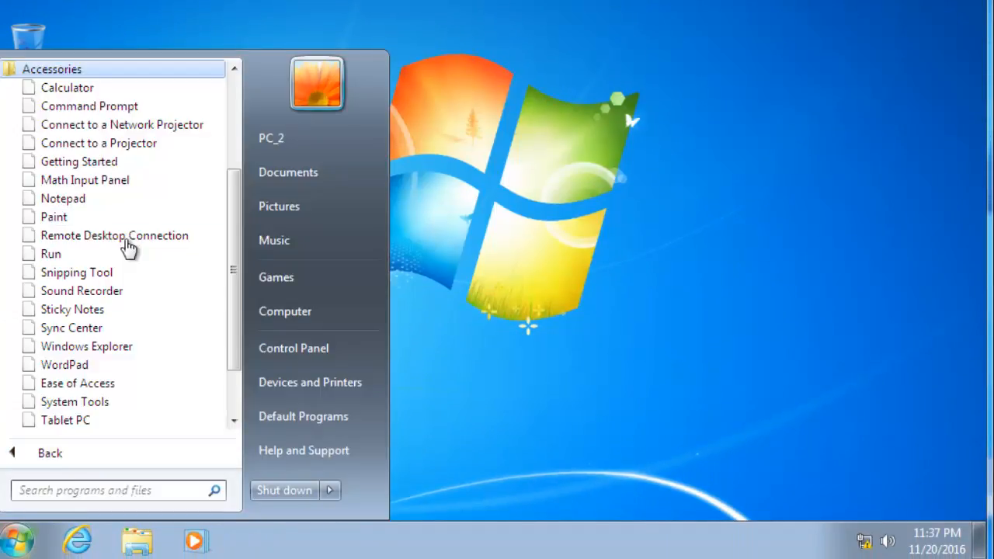
Run \\192.168.1.1 and log in with PC_1's credentials to view Share Folder.
click(51, 253)
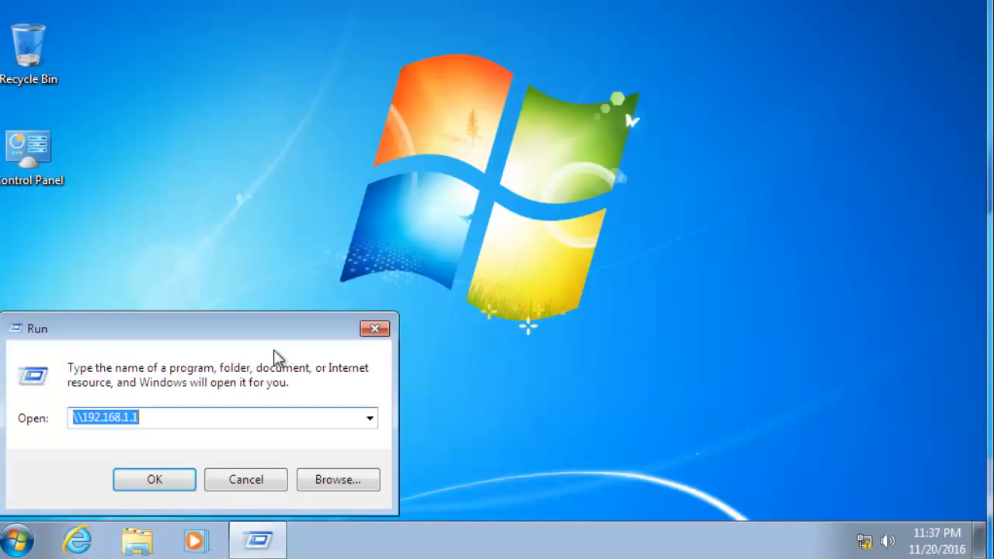
text(\\19)
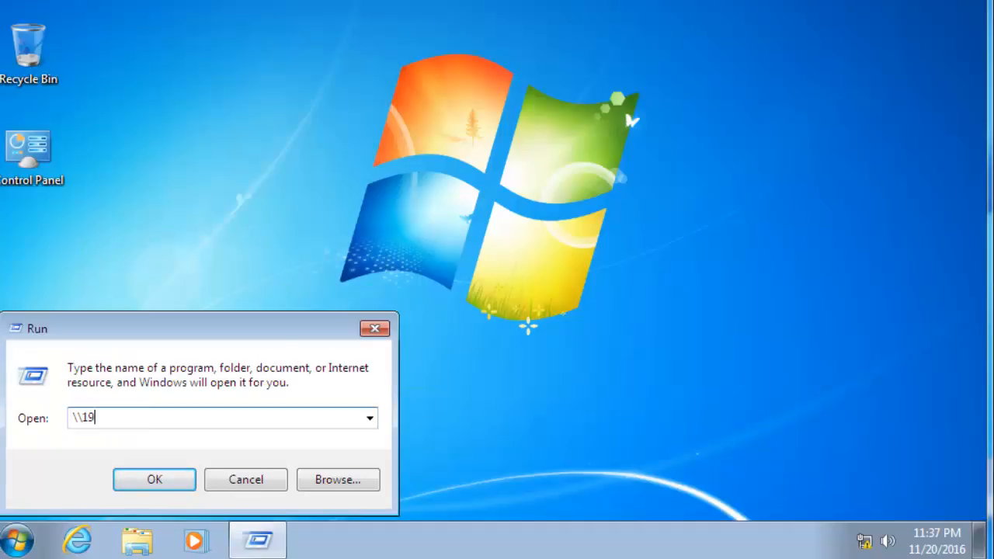
text(2.168.1.)
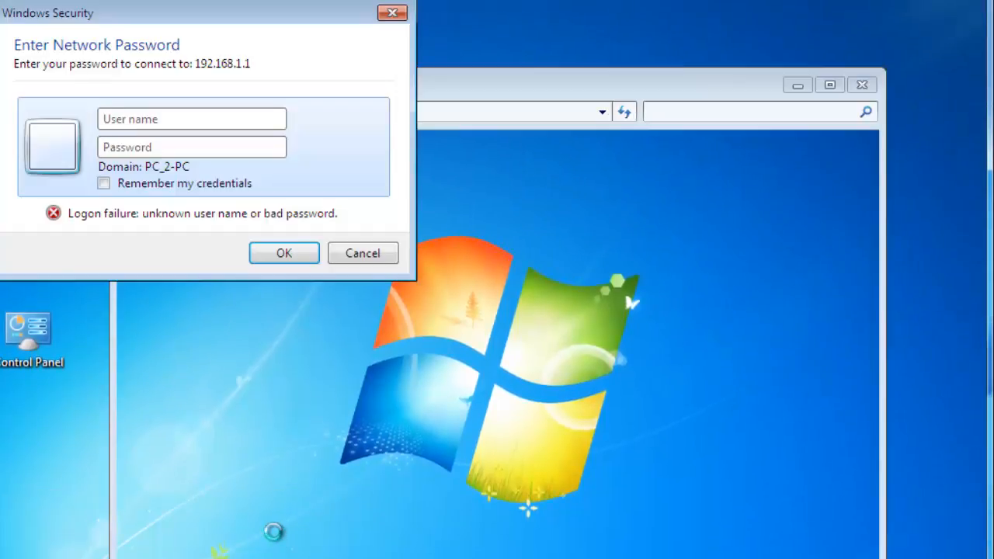
text(PC_1)
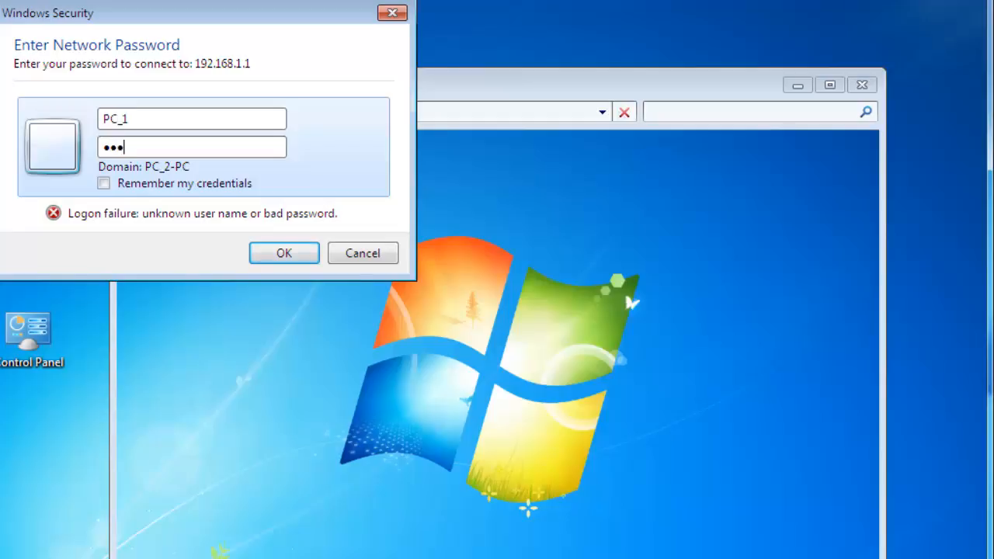
click(283, 252)
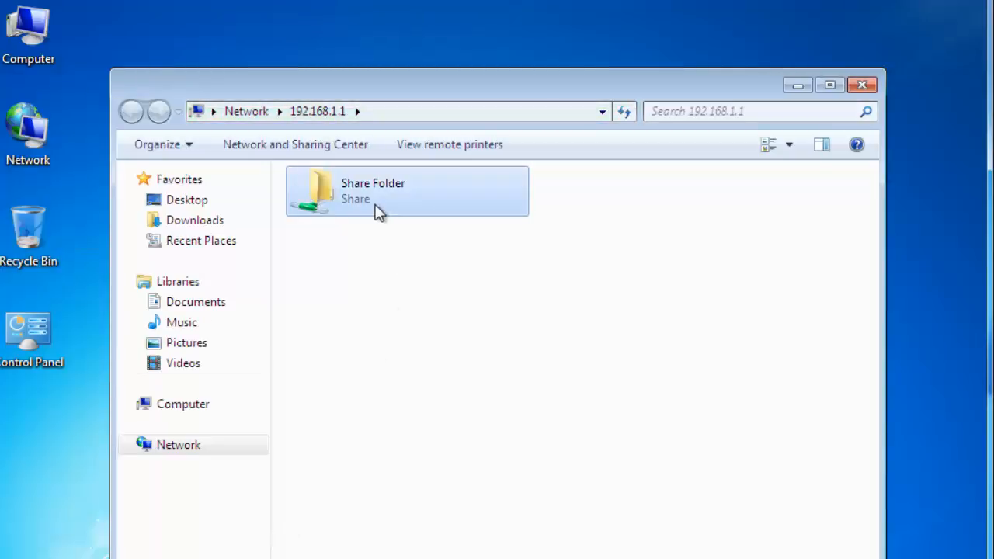